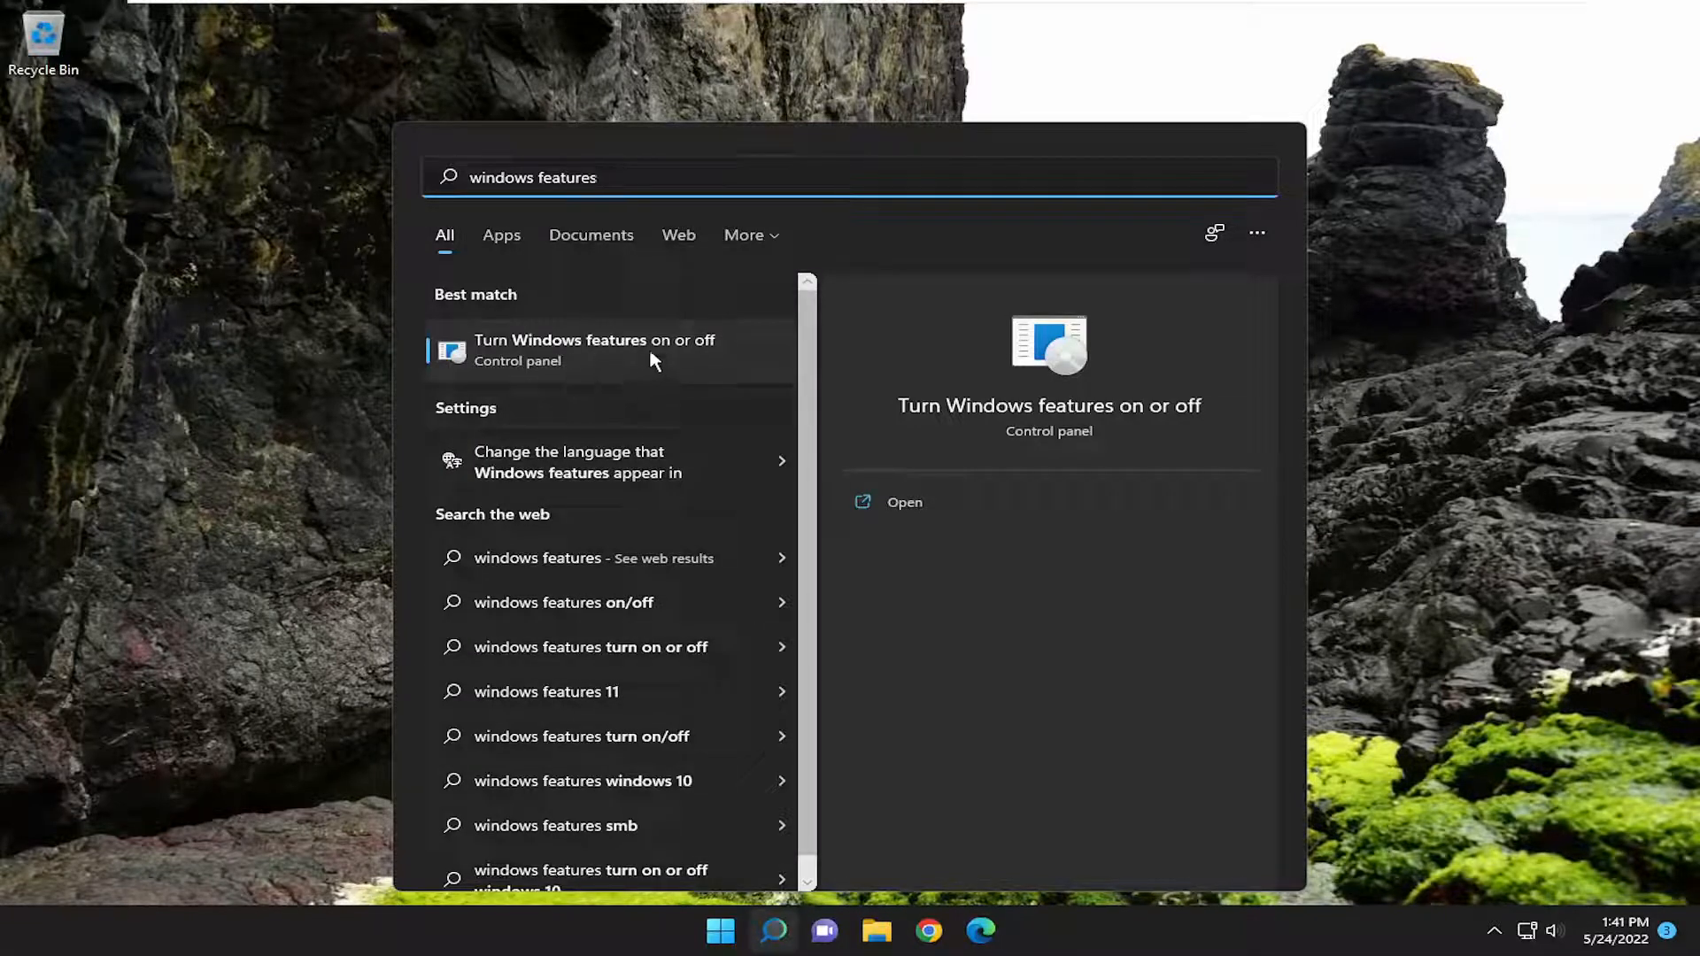
# Launch 'Turn Windows features on or off' from the search results
pyautogui.click(595, 349)
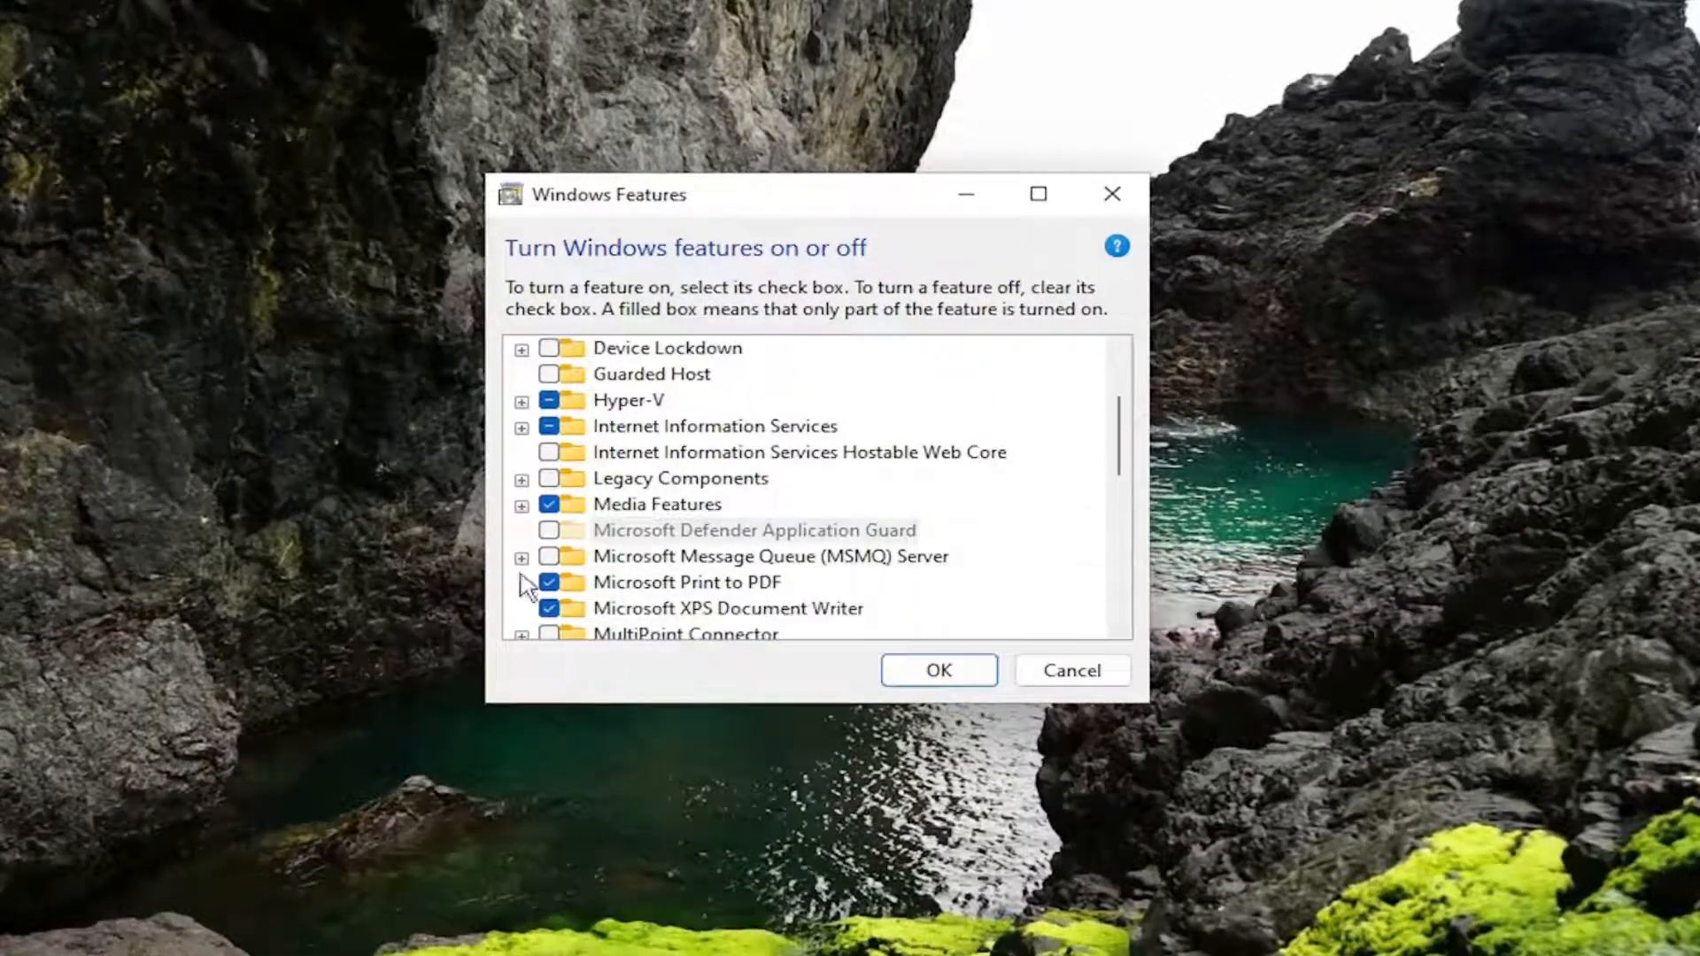
# Enable Microsoft Print to PDF and confirm with OK
pyautogui.click(684, 582)
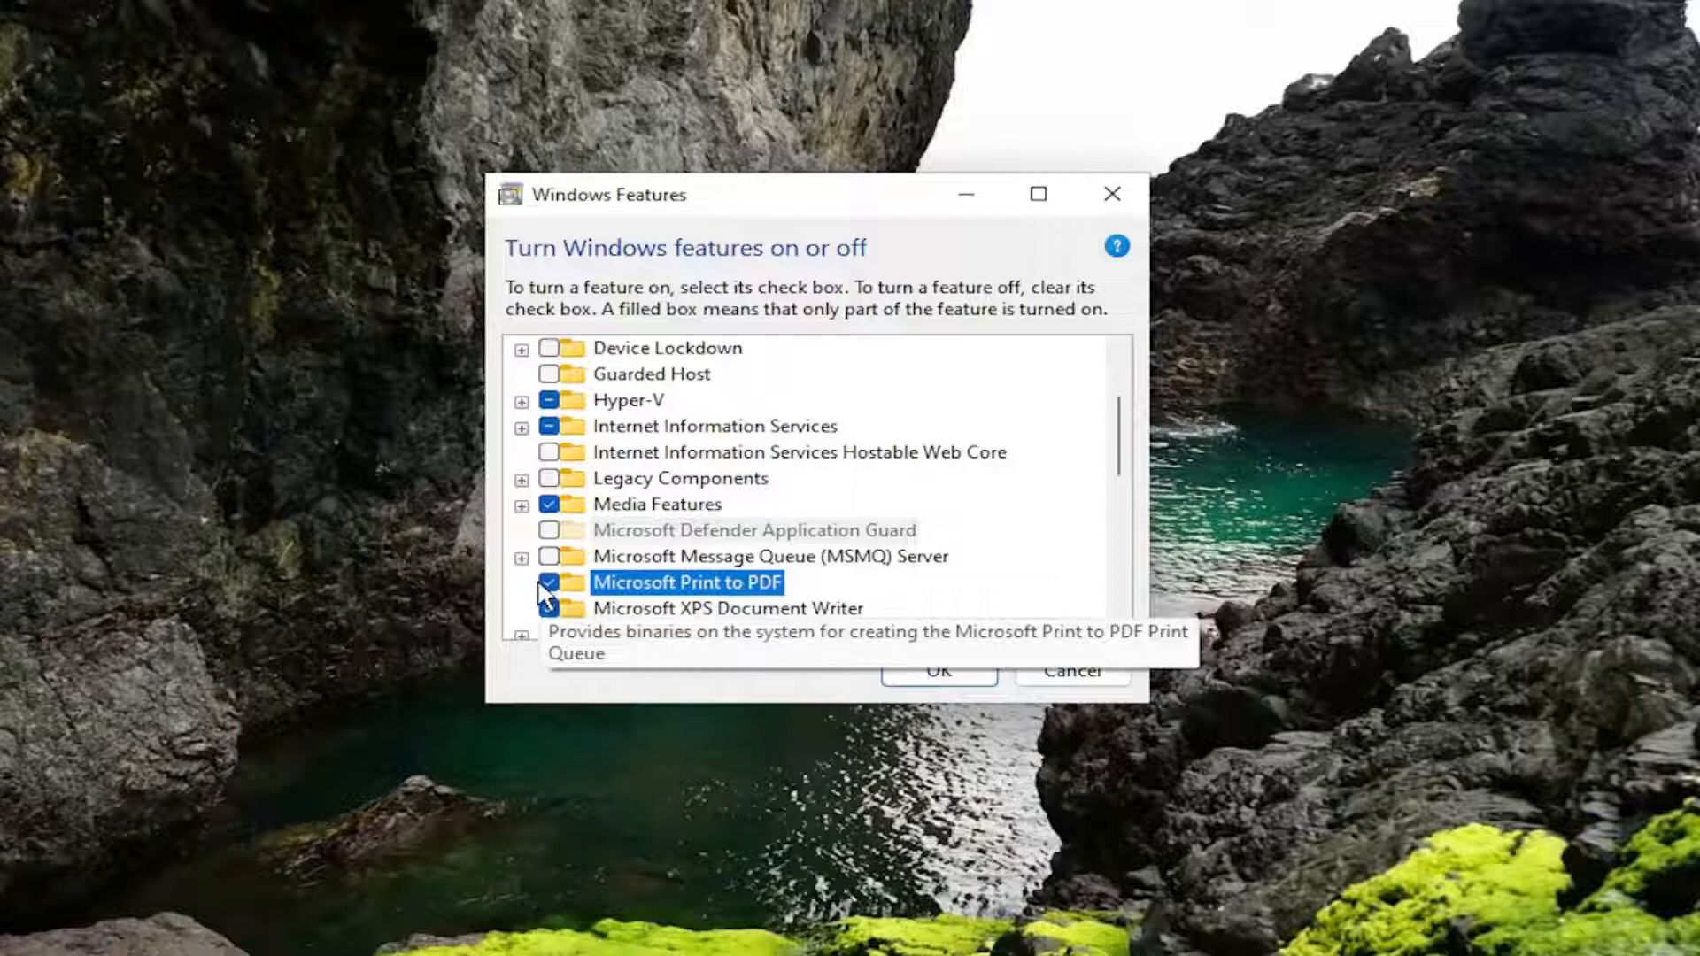
pyautogui.click(550, 582)
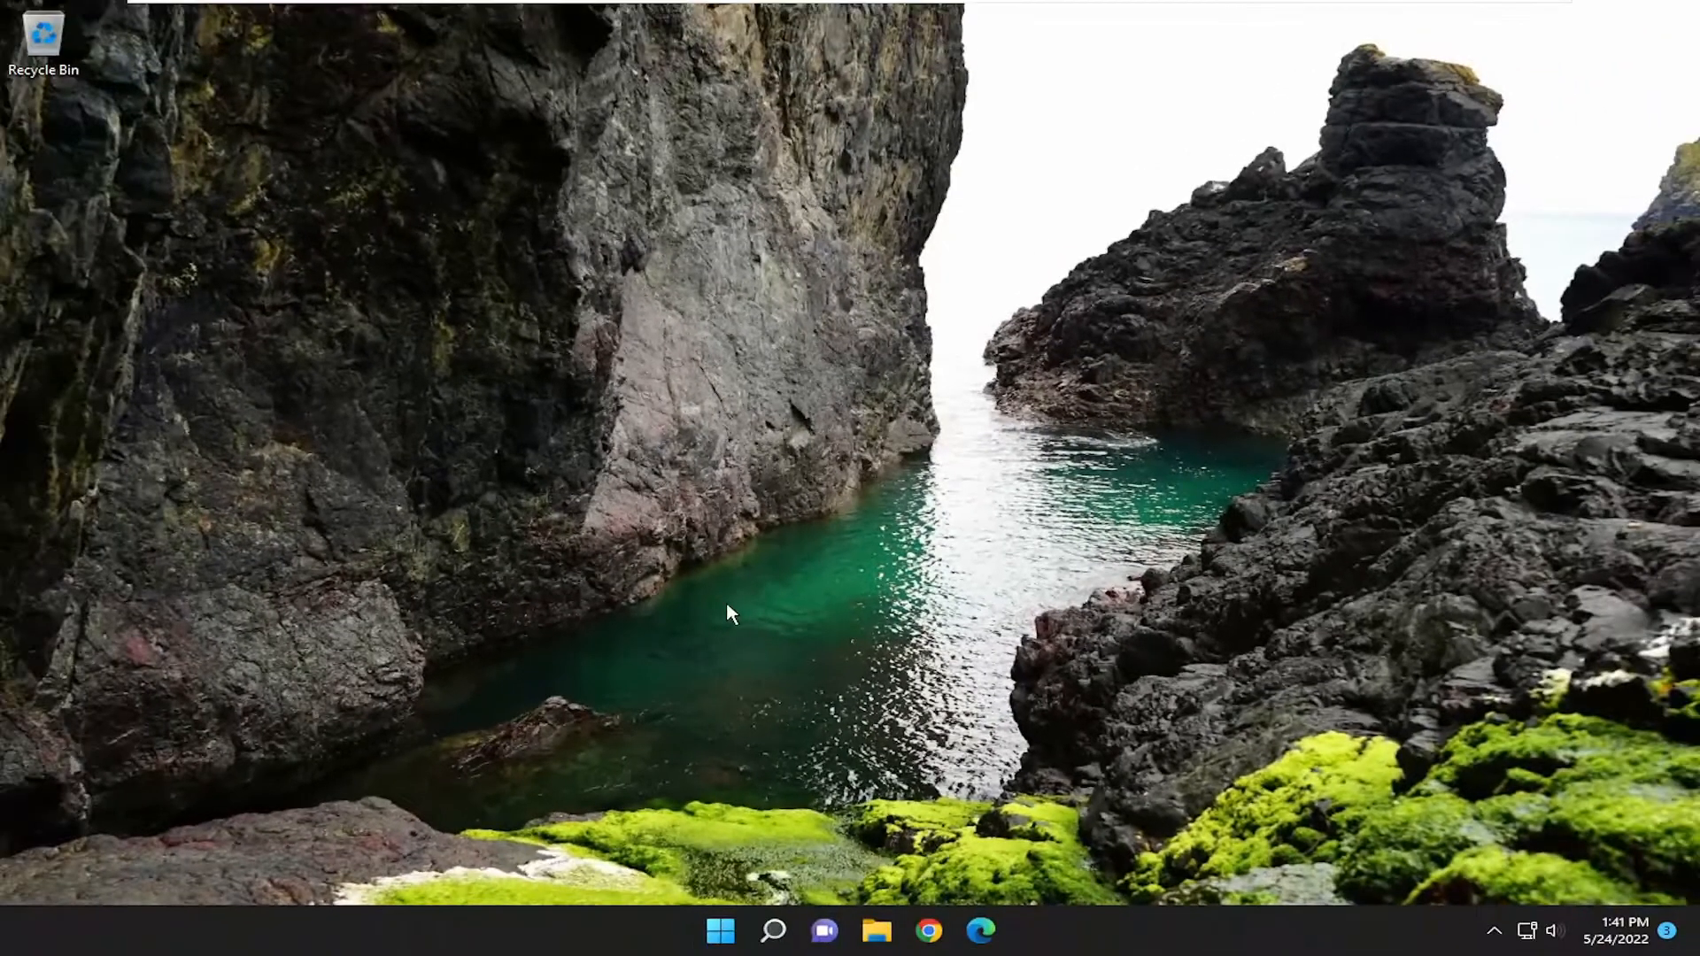
pyautogui.moveTo(776, 848)
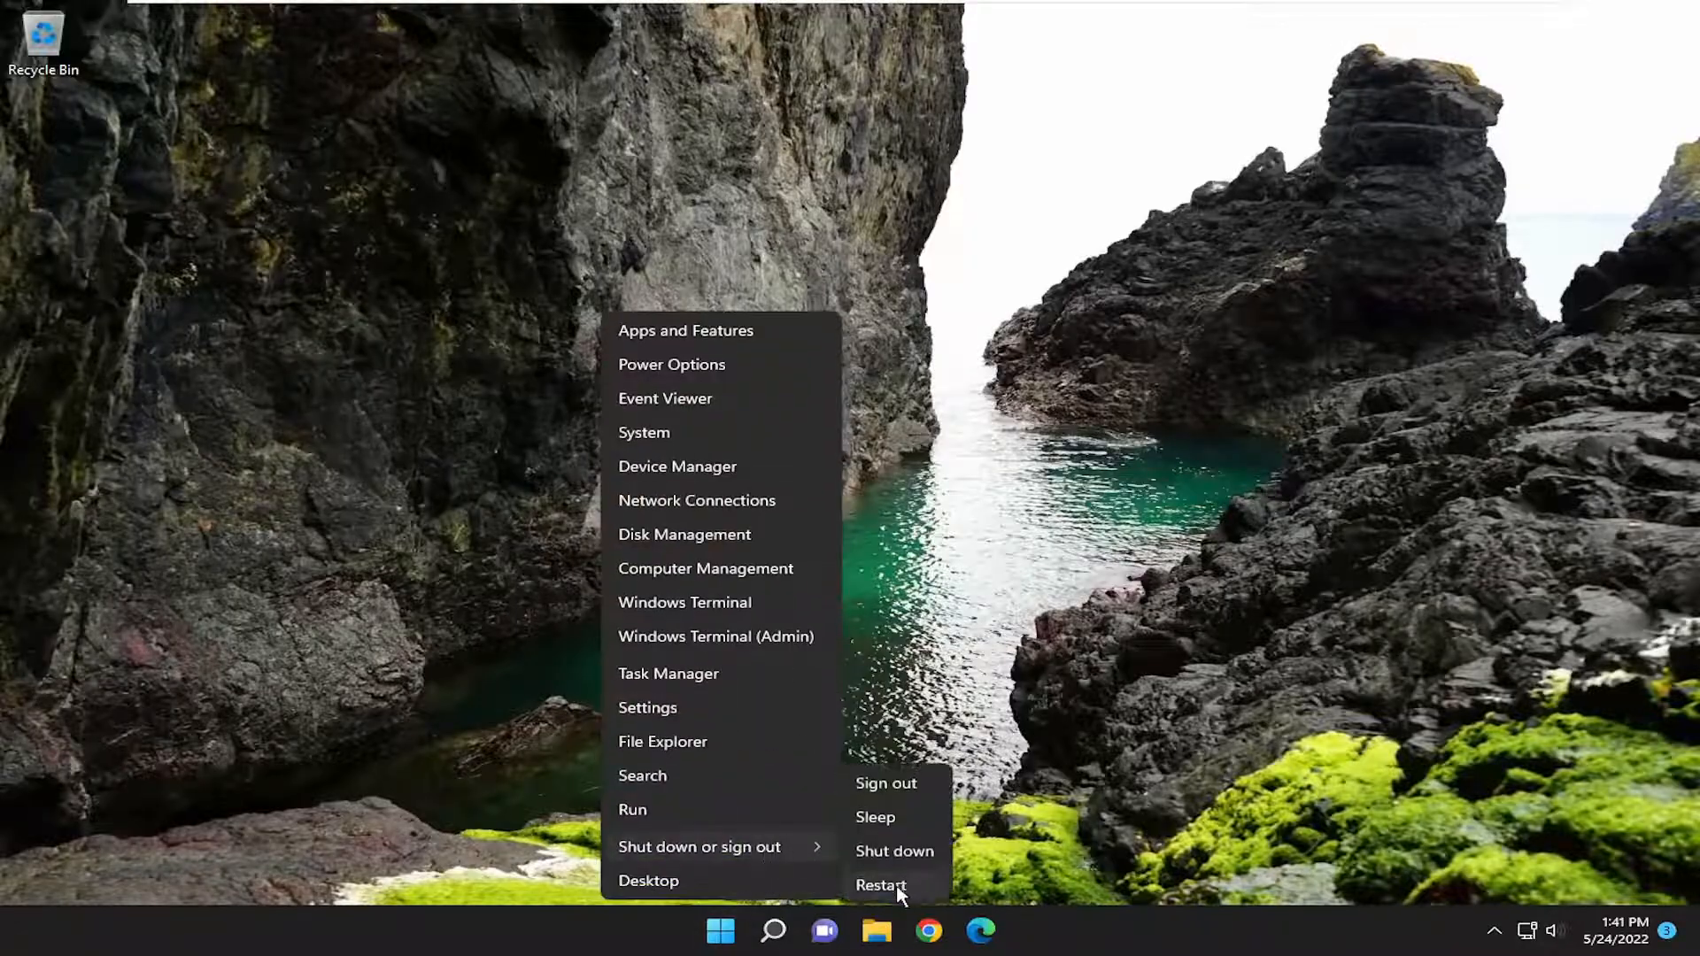
# Restart the computer from the Start menu's shut-down options
pyautogui.click(880, 886)
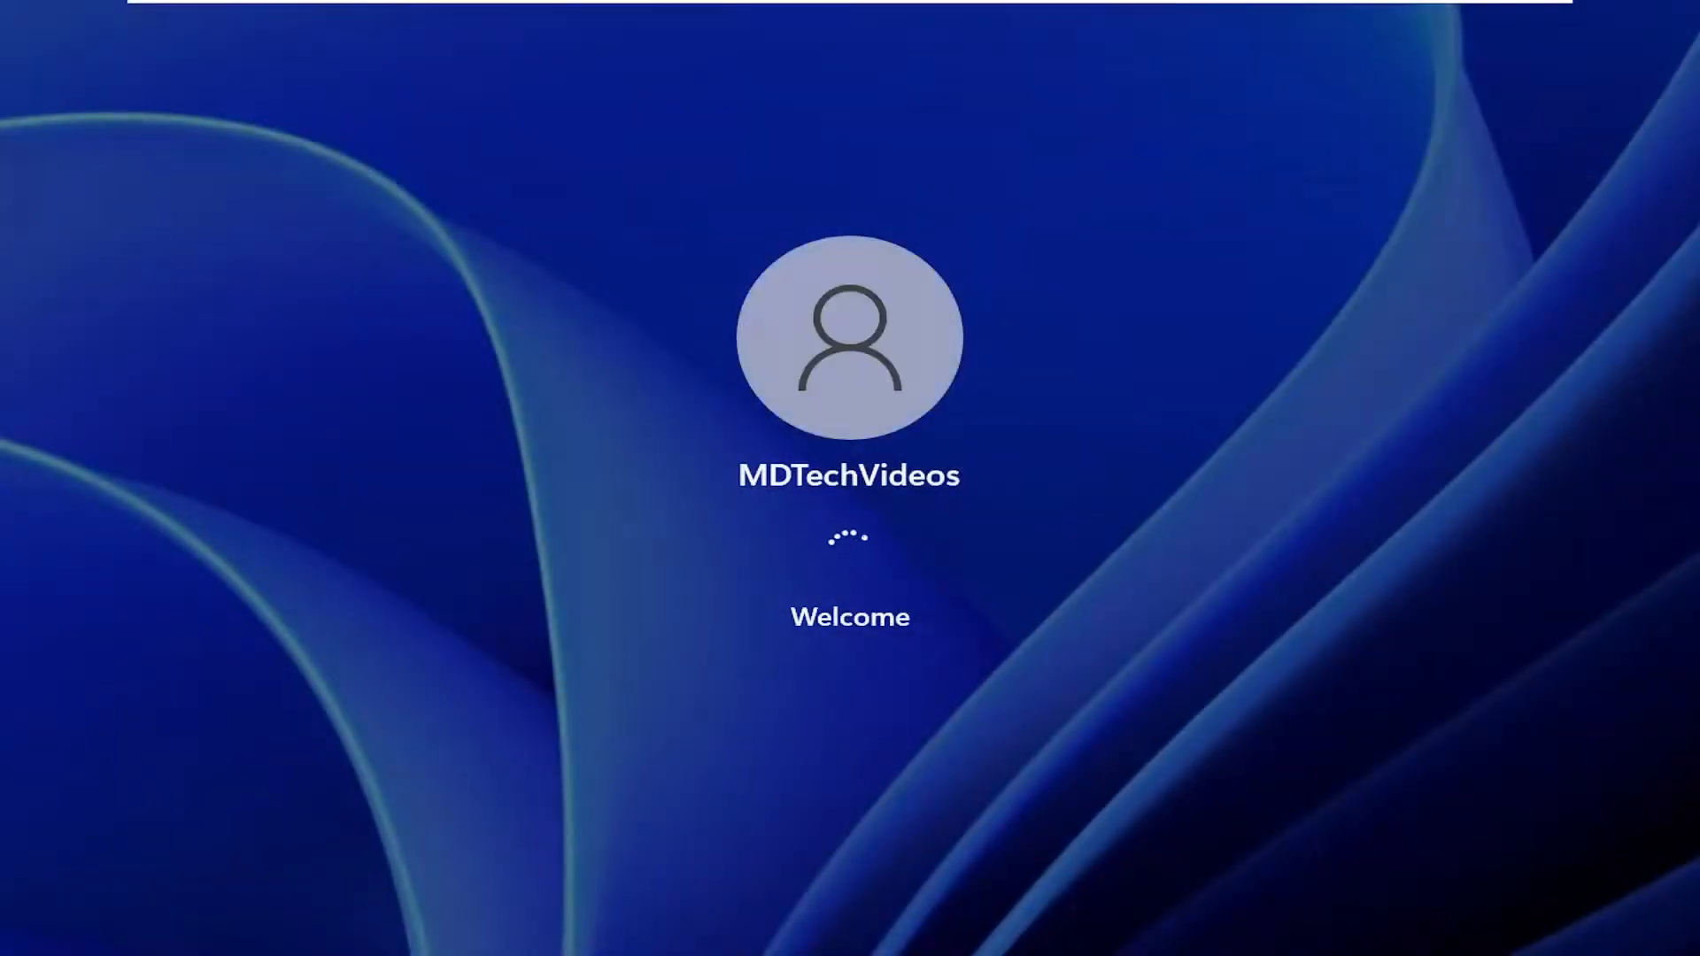